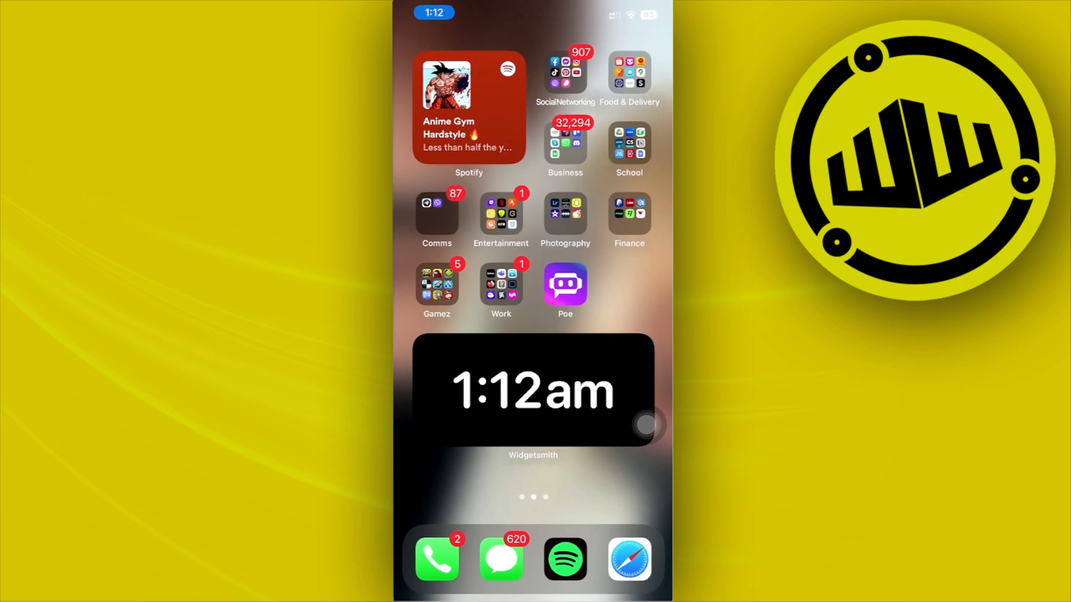
Launch YouTube from the Social Networking folder and bring up the account menu.
left_click(564, 74)
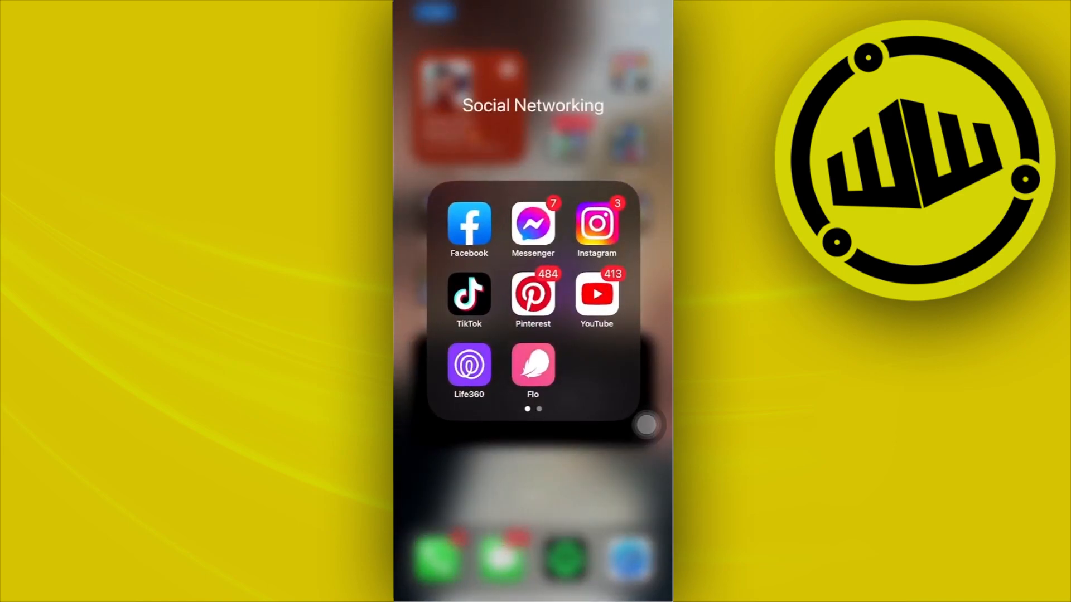
left_click(596, 296)
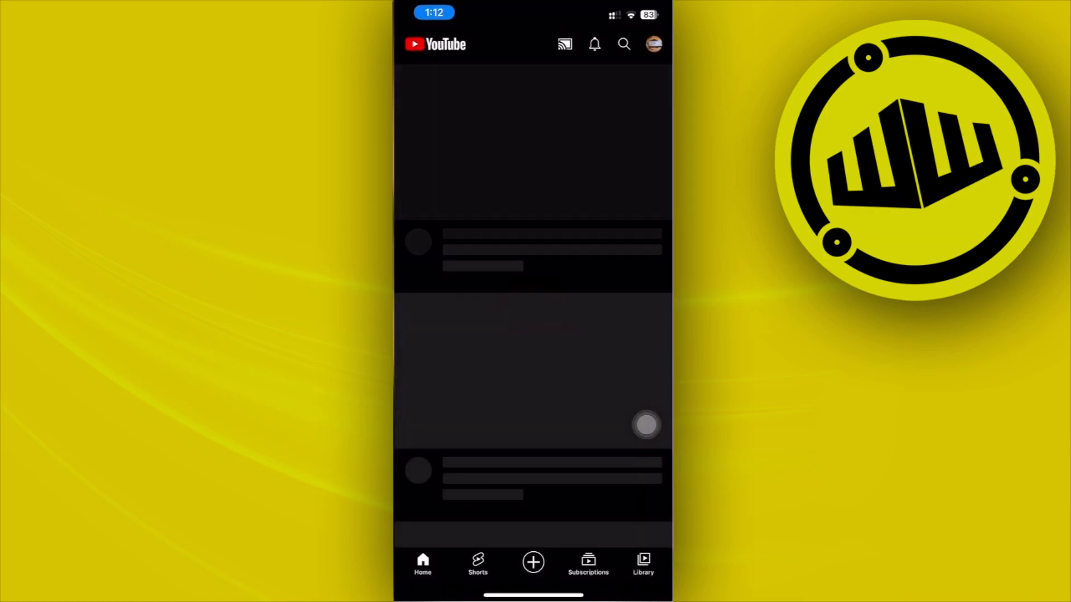
left_click(625, 44)
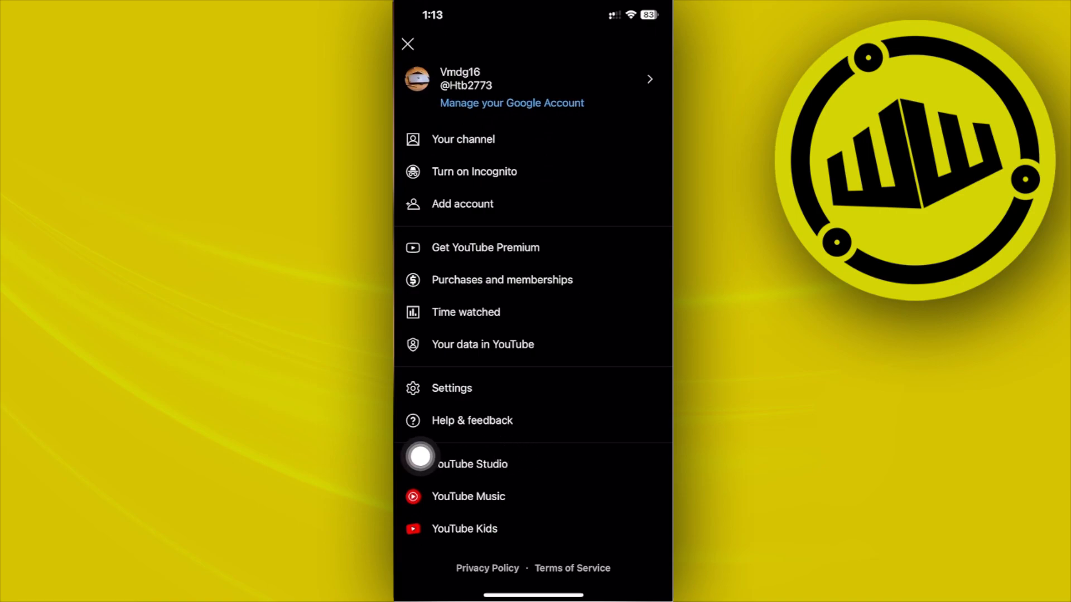
Go into YouTube Settings, then General, and look through its options.
left_click(451, 388)
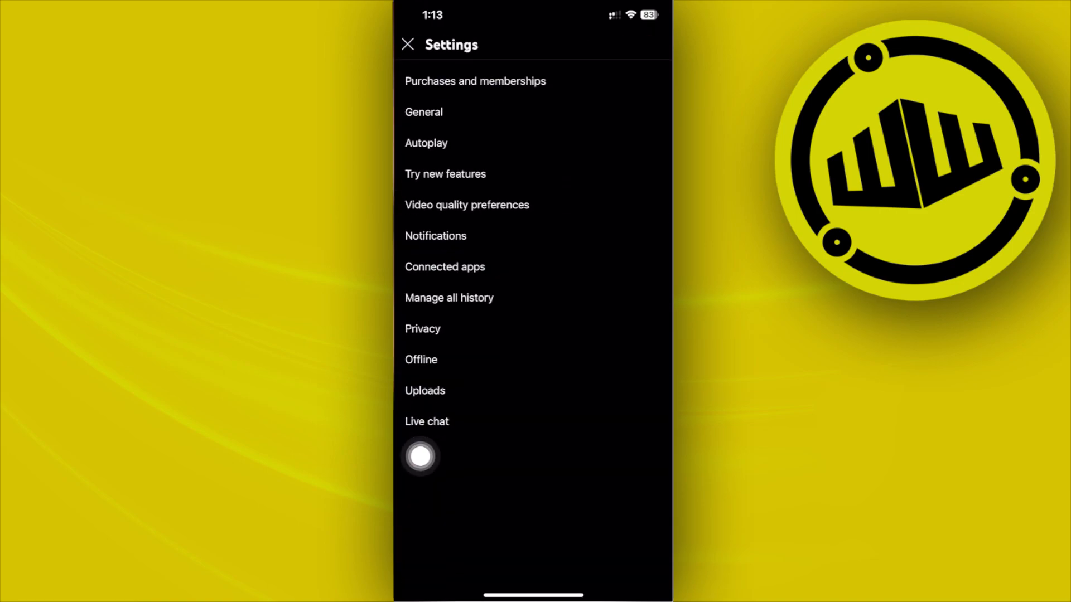
left_click(424, 111)
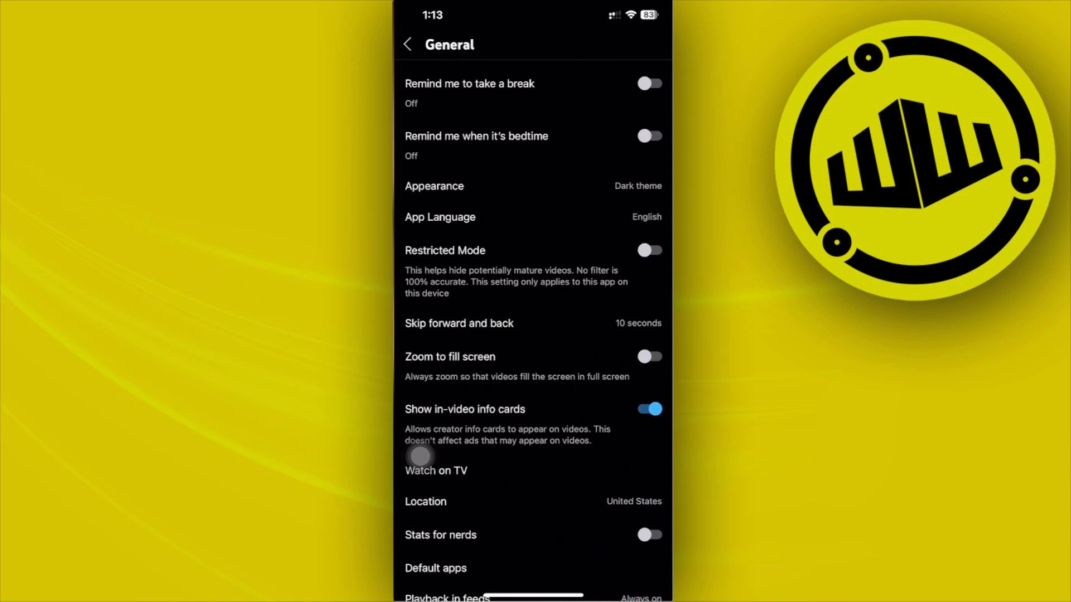
scroll("down", 3)
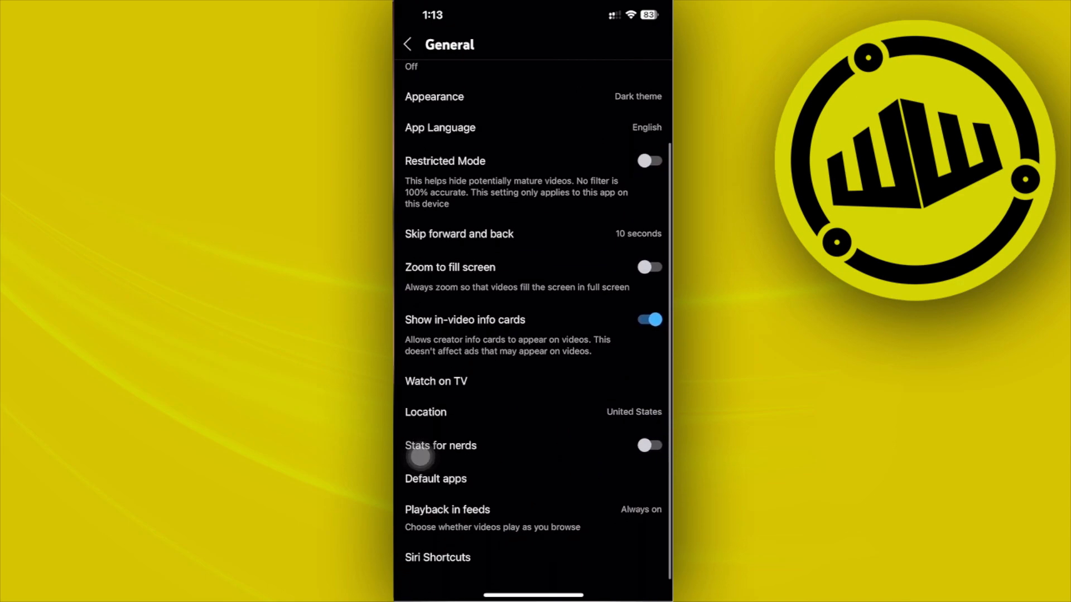
scroll("down", 3)
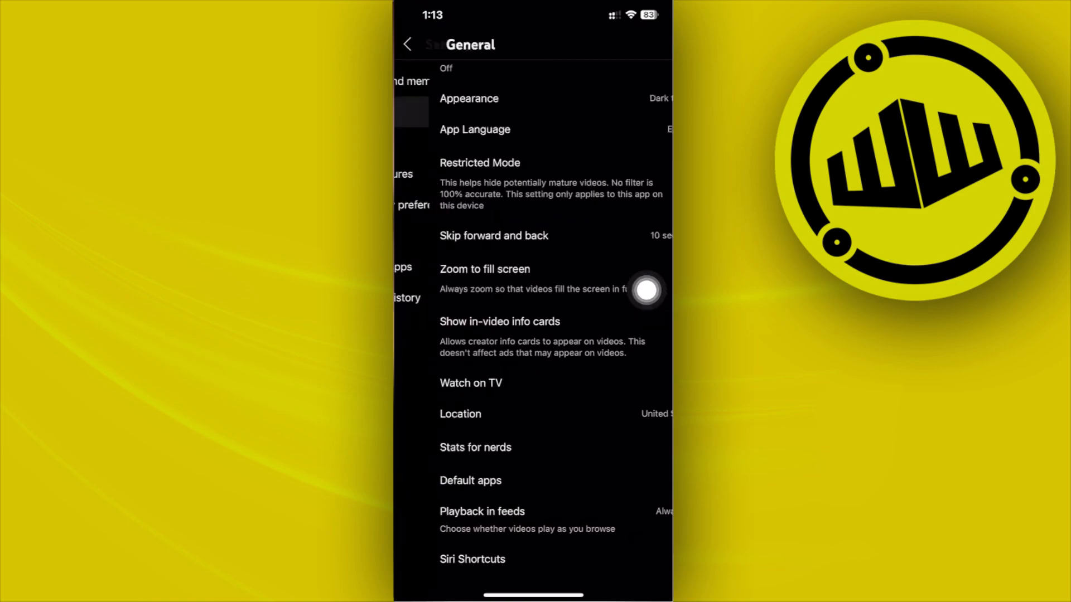
Reach Manage all history and the CONTROLS tab showing the YouTube History card set to On.
left_click(410, 44)
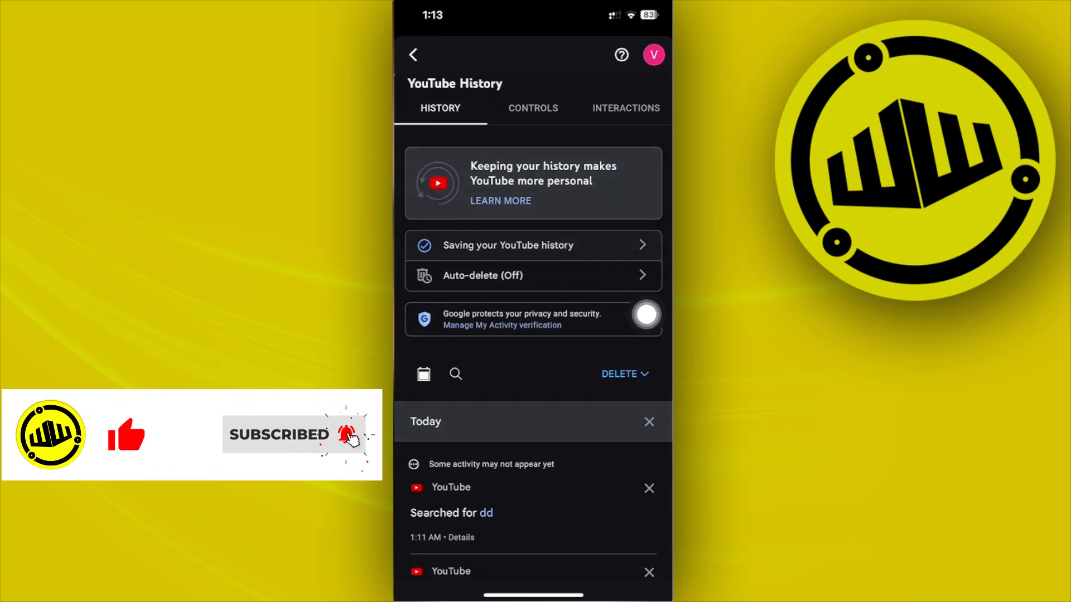
left_click(533, 108)
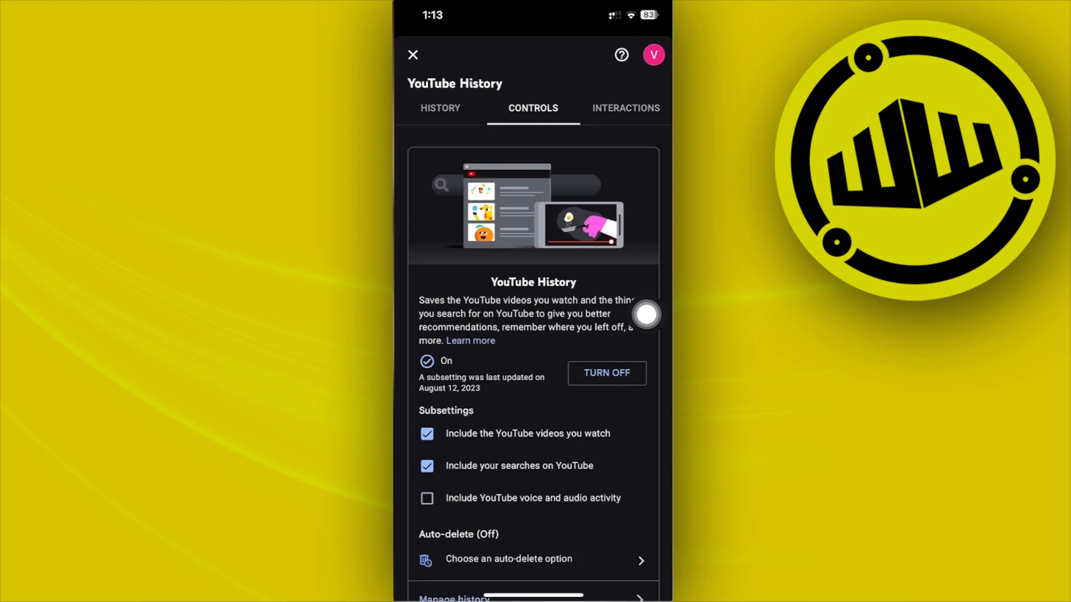
scroll("down", 3)
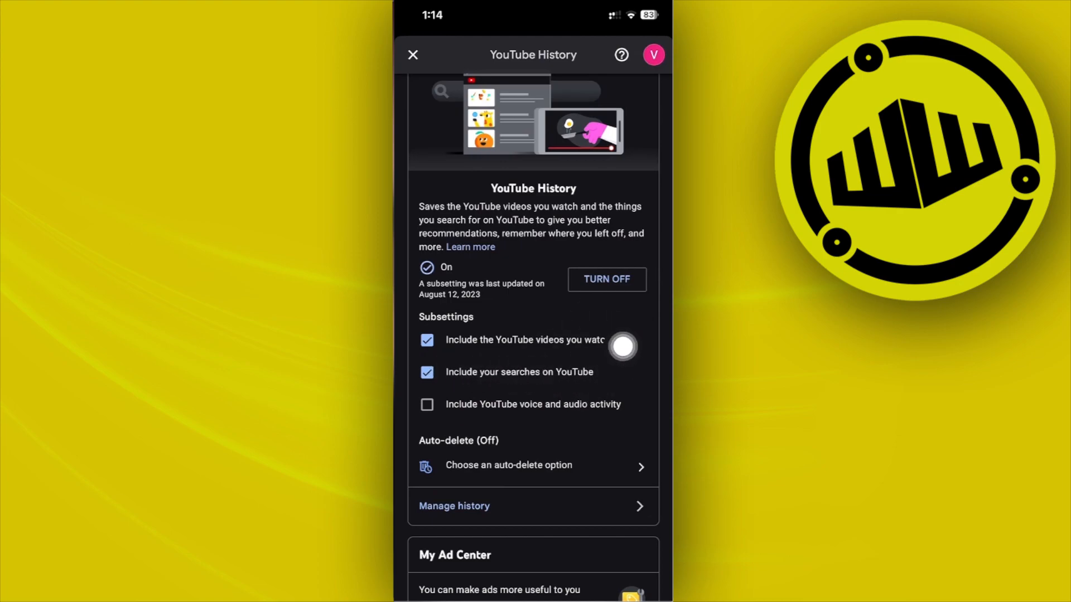
Pause YouTube History and acknowledge the setting-is-off confirmation.
left_click(606, 279)
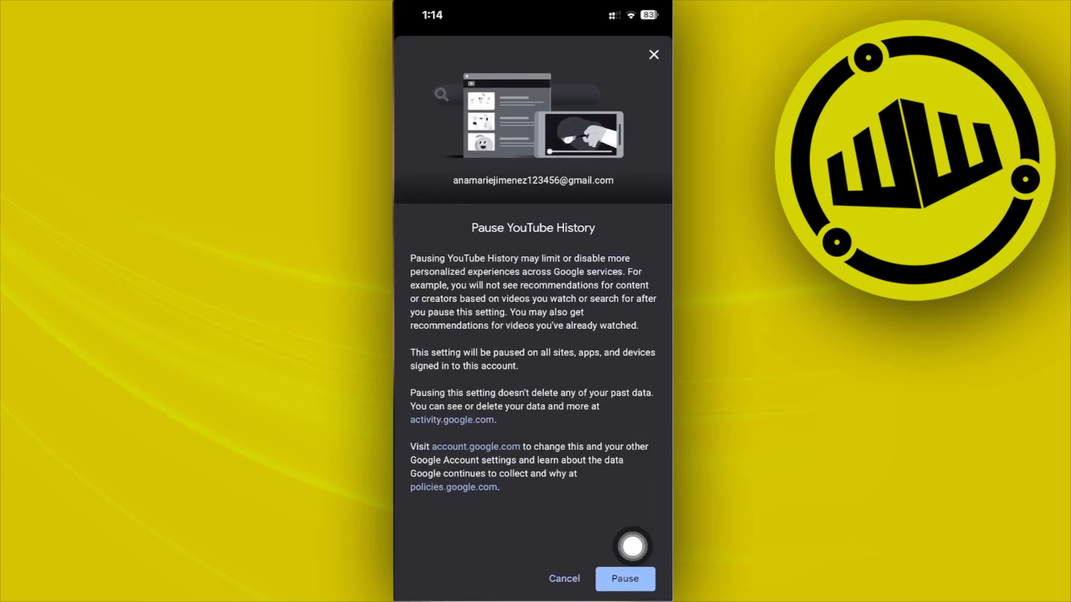
left_click(624, 579)
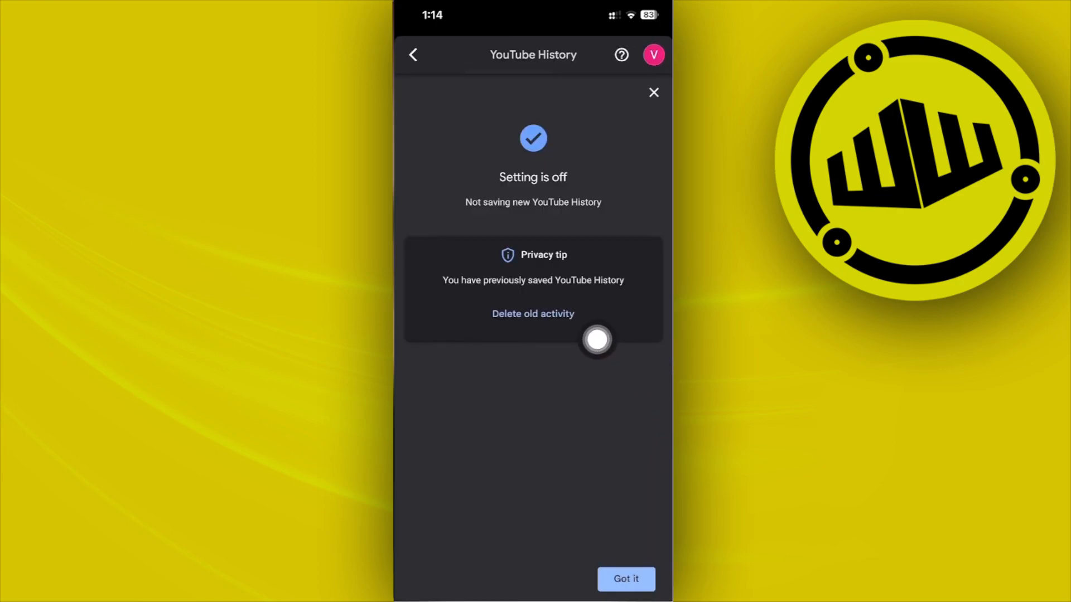
left_click(626, 579)
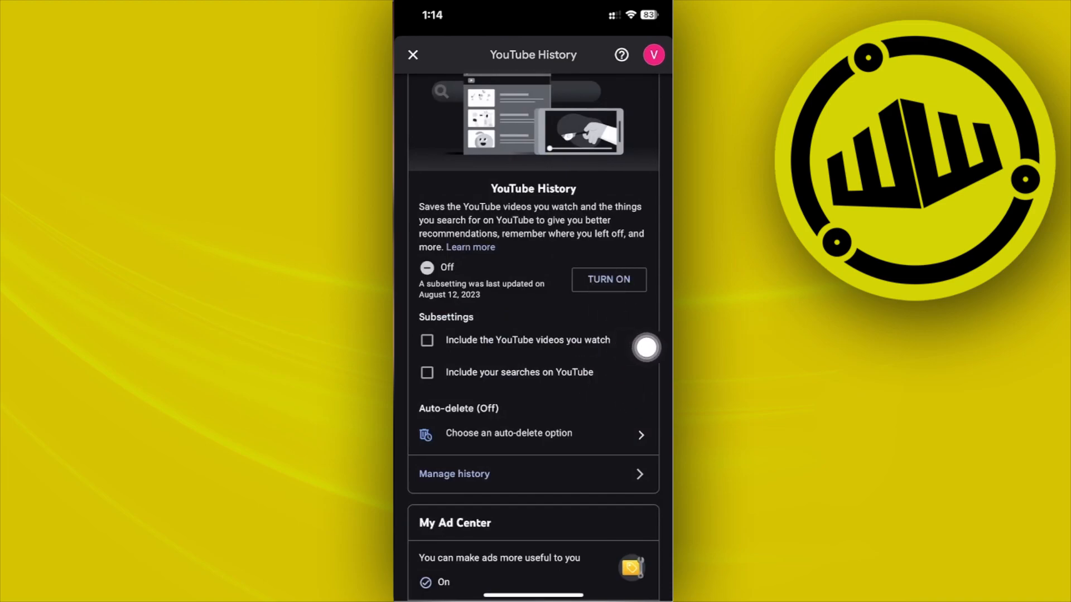
Turn YouTube History back on, acknowledge it, and leave the history page.
left_click(609, 279)
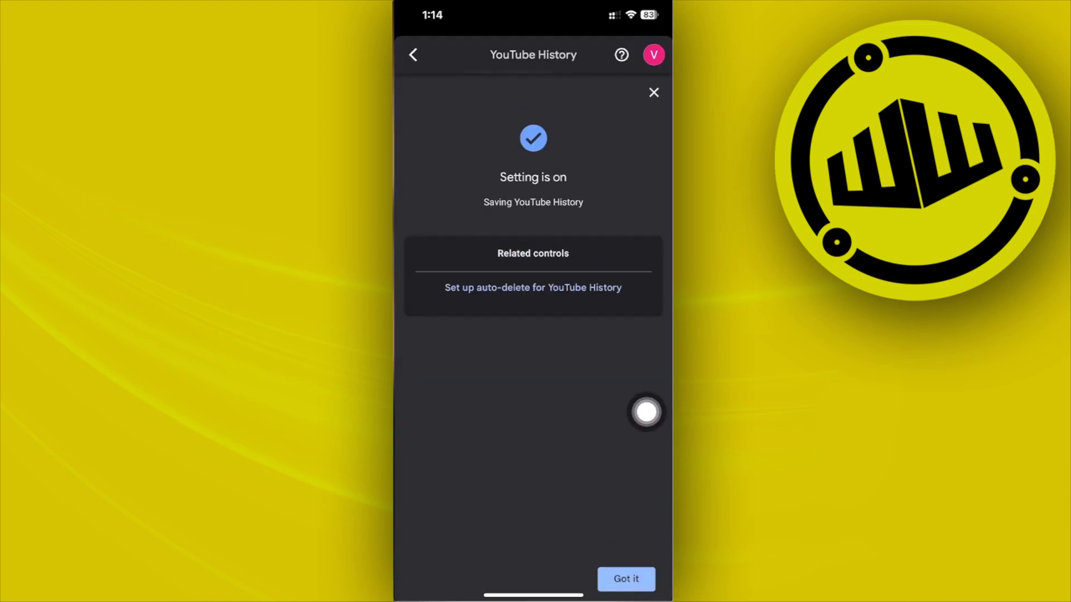
left_click(627, 579)
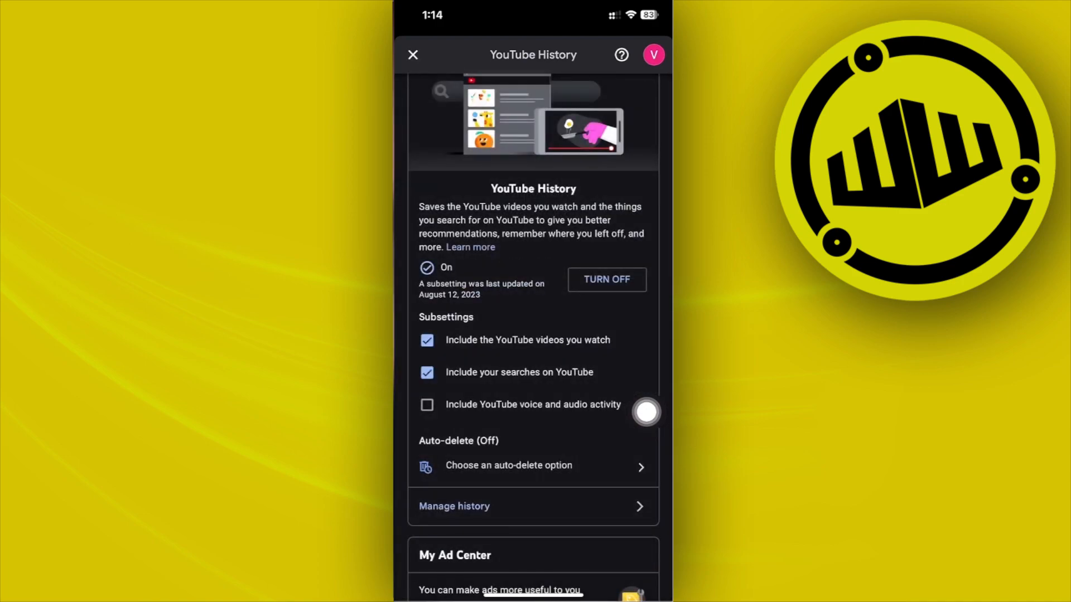
left_click(413, 55)
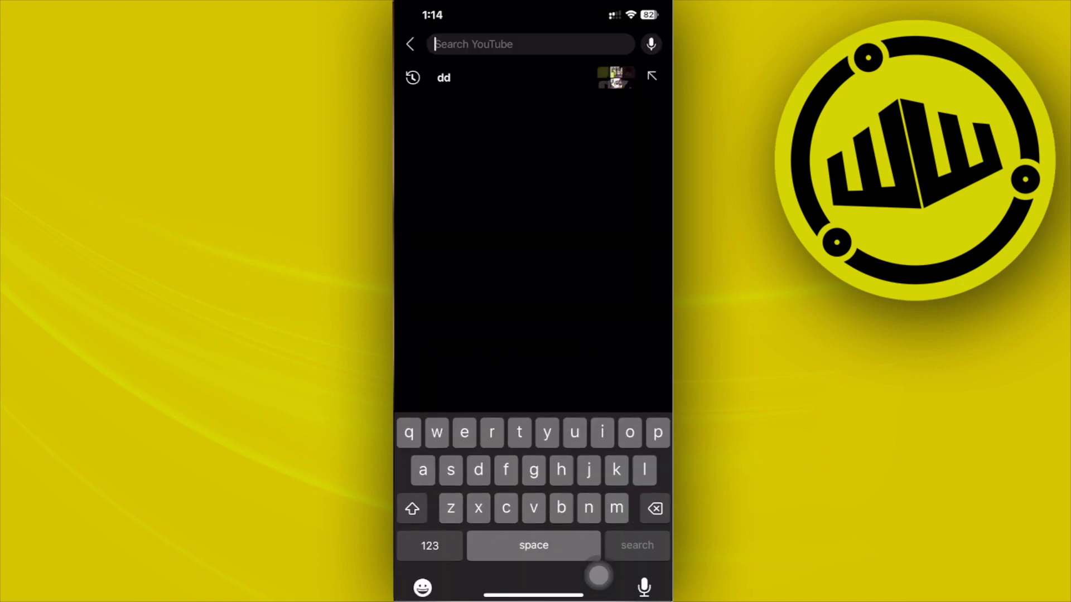
Run a YouTube search for 'hsiaj' to confirm search history is saved again.
type("hsiaj")
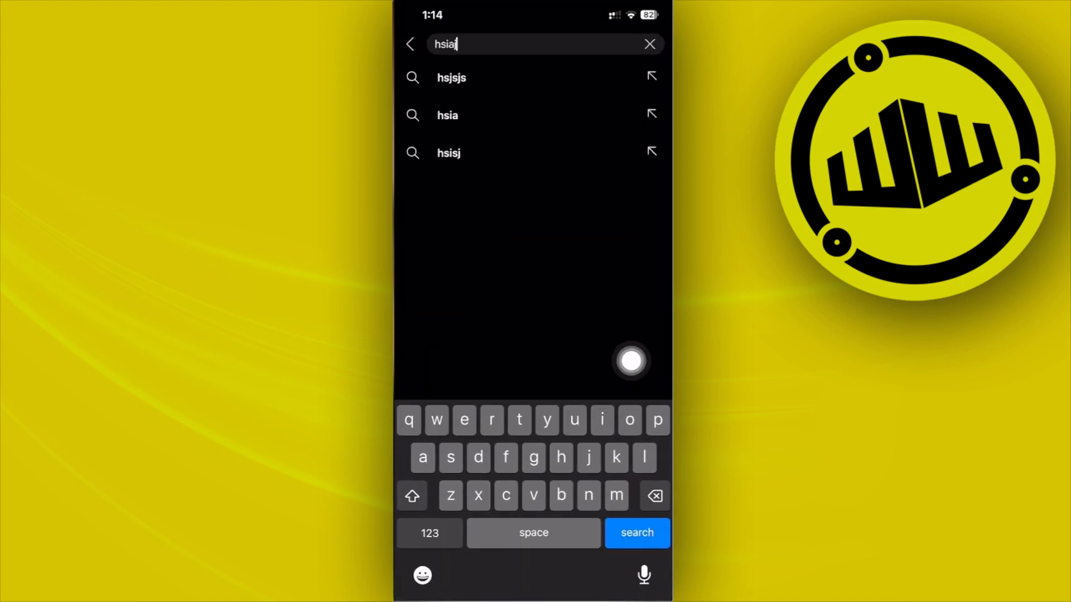
left_click(637, 533)
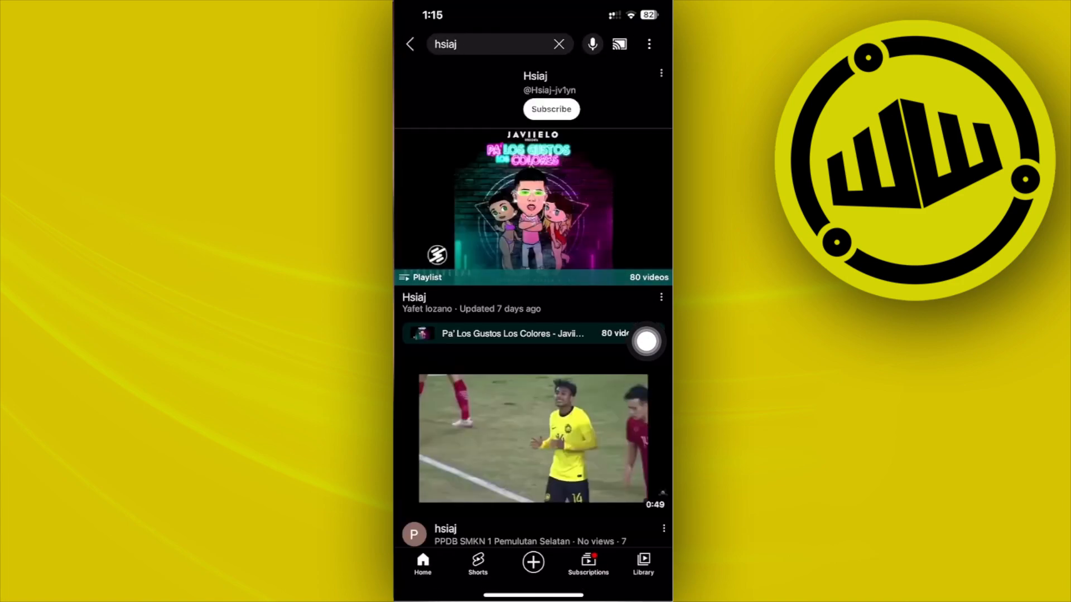